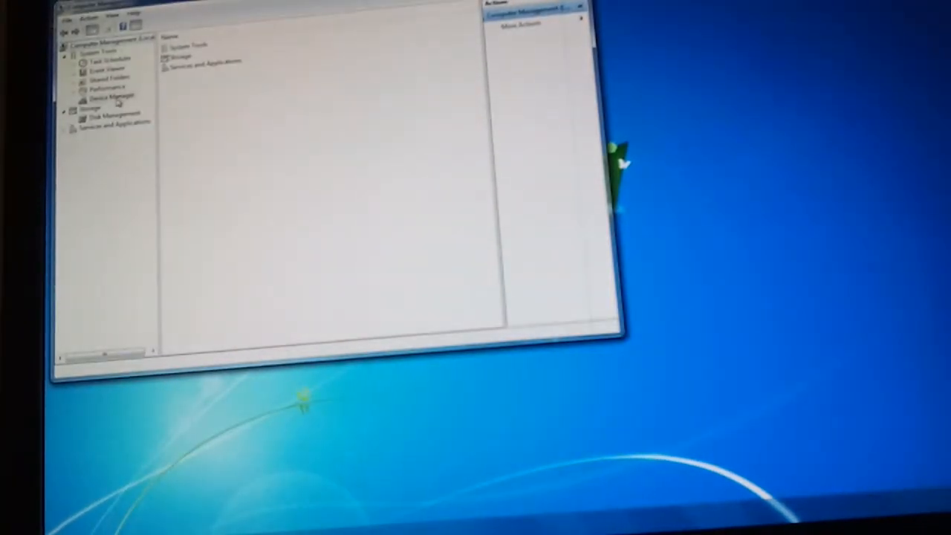
In Device Manager, view the Unknown Device's properties, then close Computer Management.
click(110, 95)
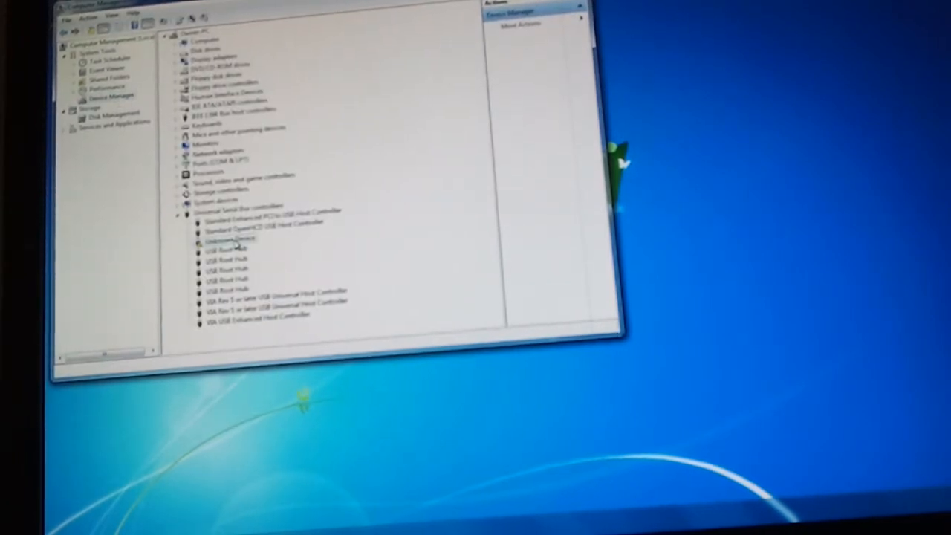
right_click(230, 239)
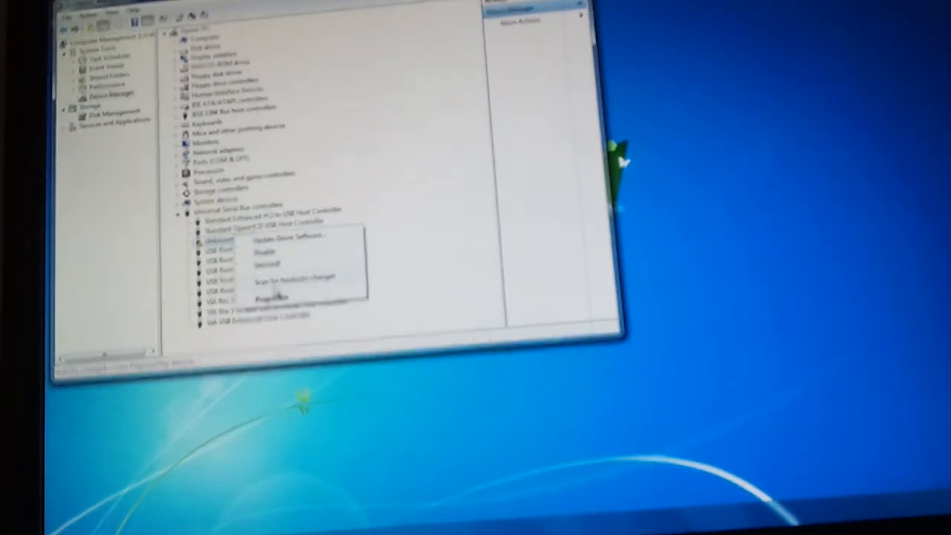
click(275, 297)
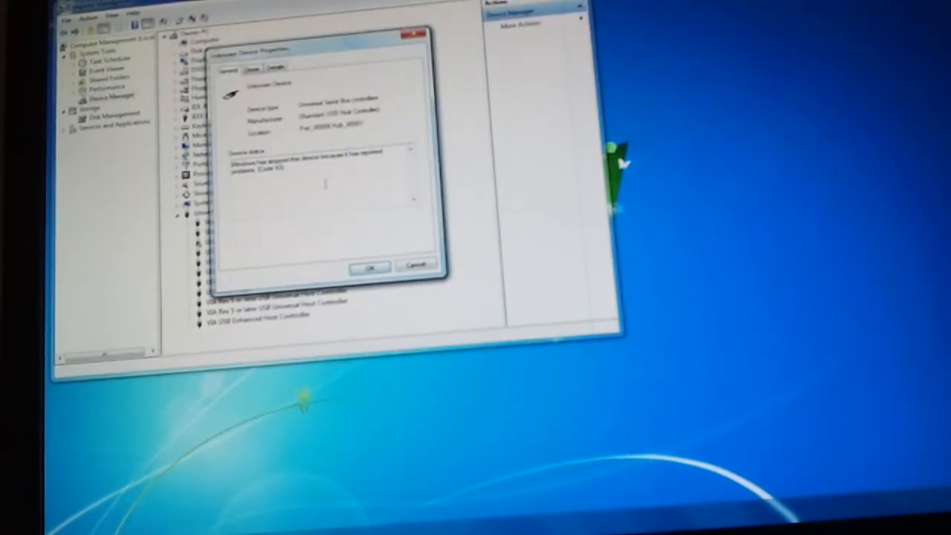
click(369, 266)
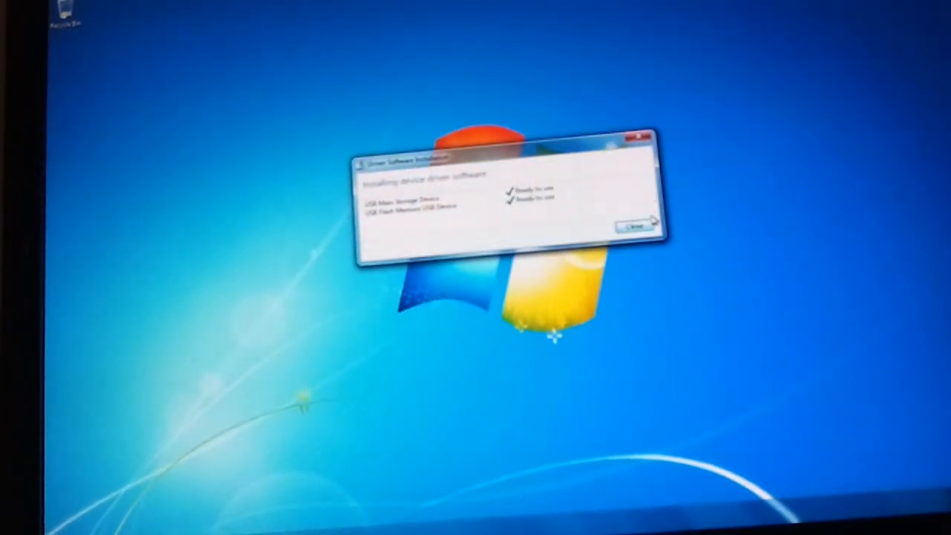
Close the Driver Software Installation notice.
click(633, 225)
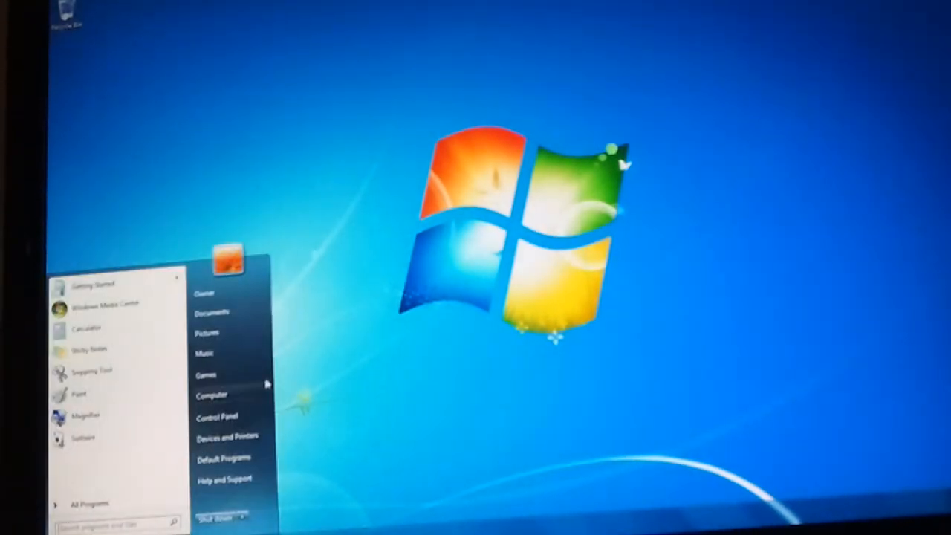
Open Computer to check the drives, close and reopen it, then bring up Computer Management.
click(211, 395)
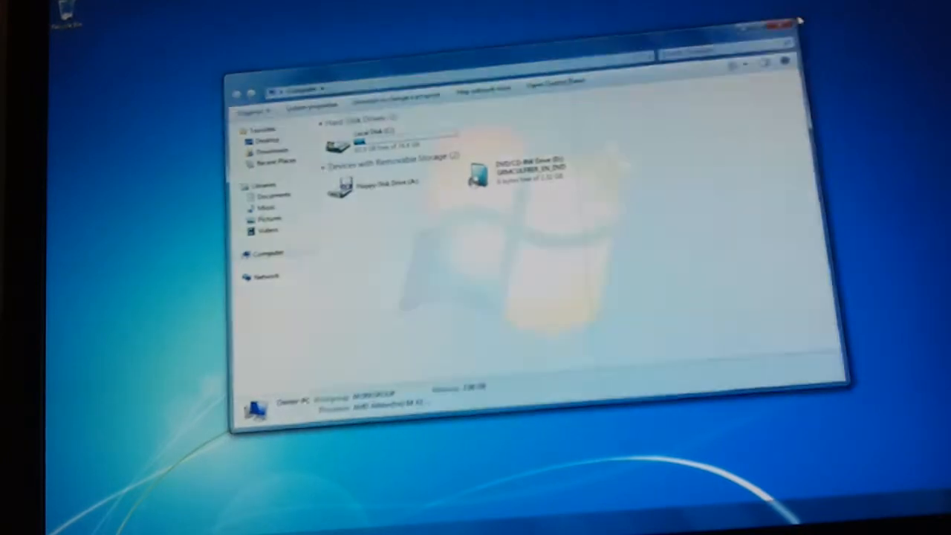
click(785, 28)
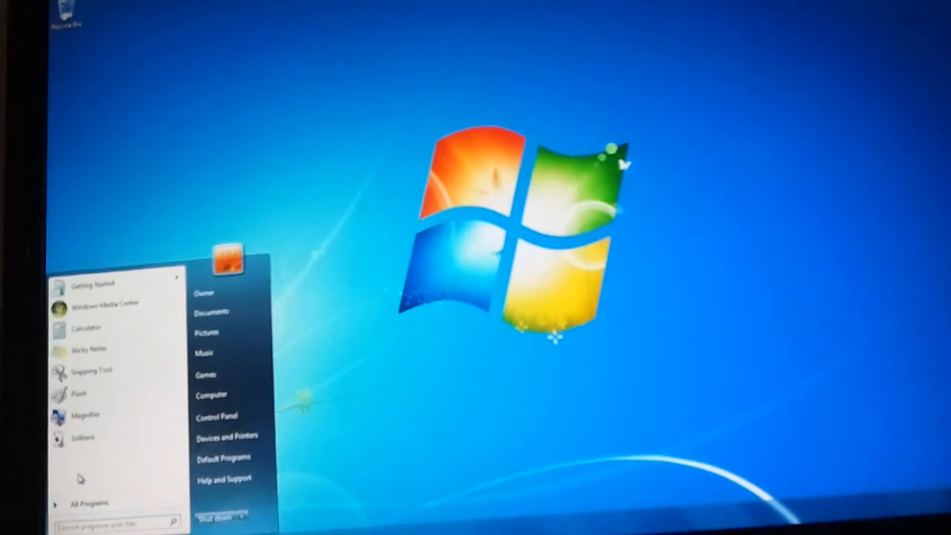
click(211, 395)
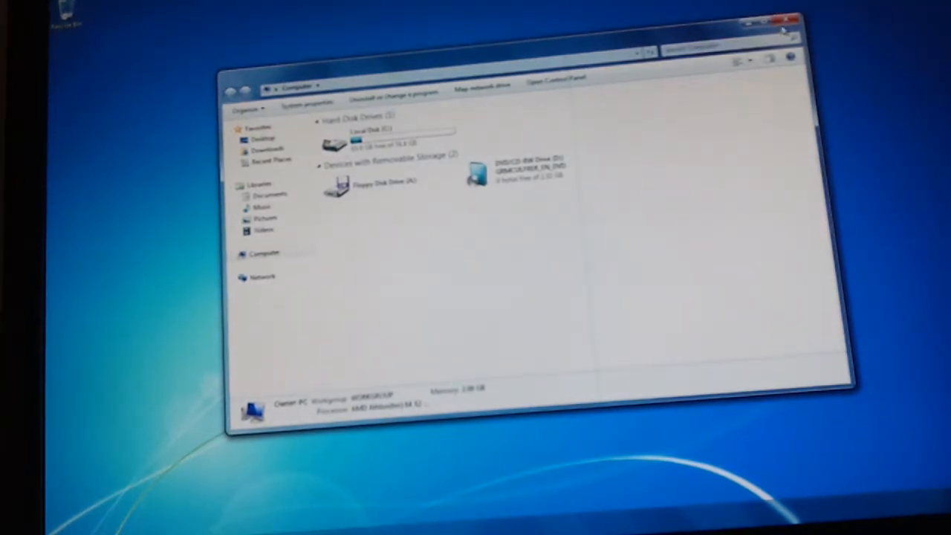
click(802, 20)
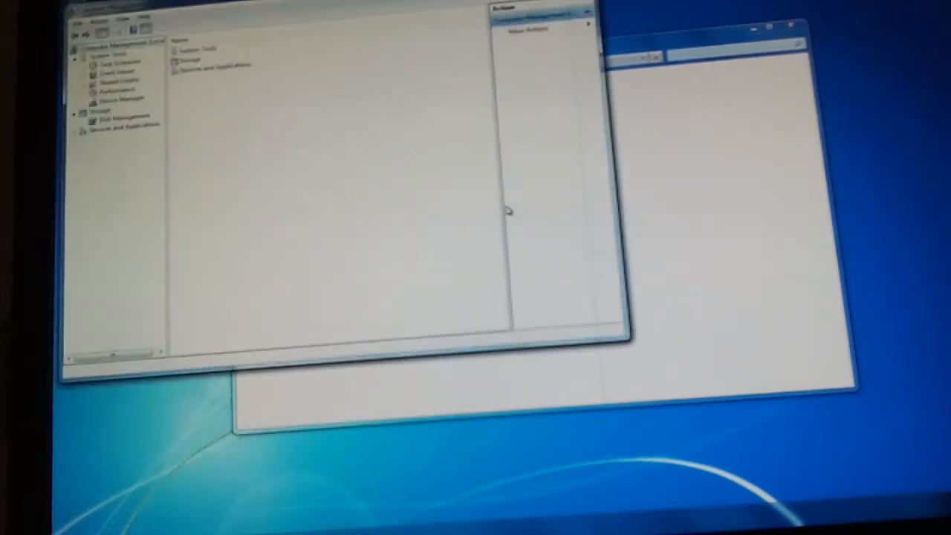
Close Computer Management so the AutoPlay dialog for NAVI (E:) appears.
click(111, 97)
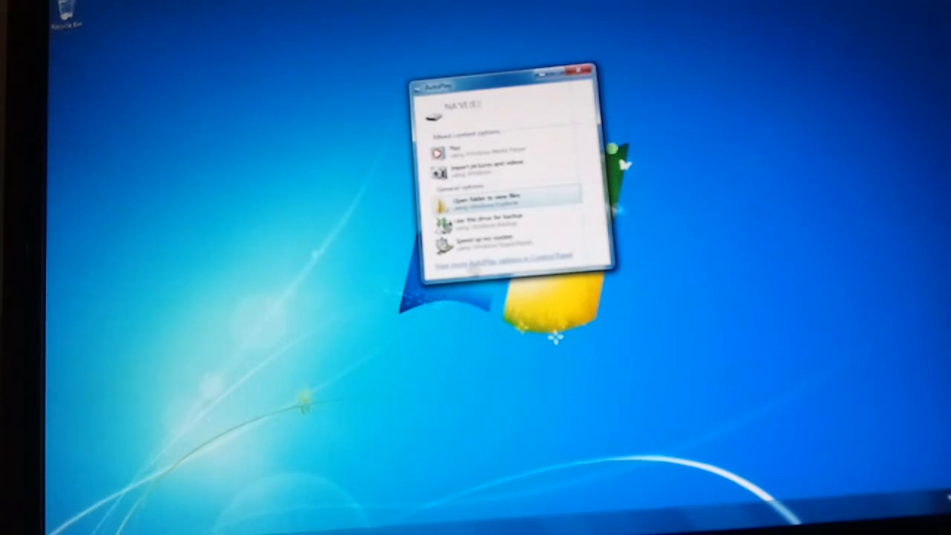
Open the flash drive's Techies Stuff folder and launch the windows6.1-KB976932 installer.
click(483, 202)
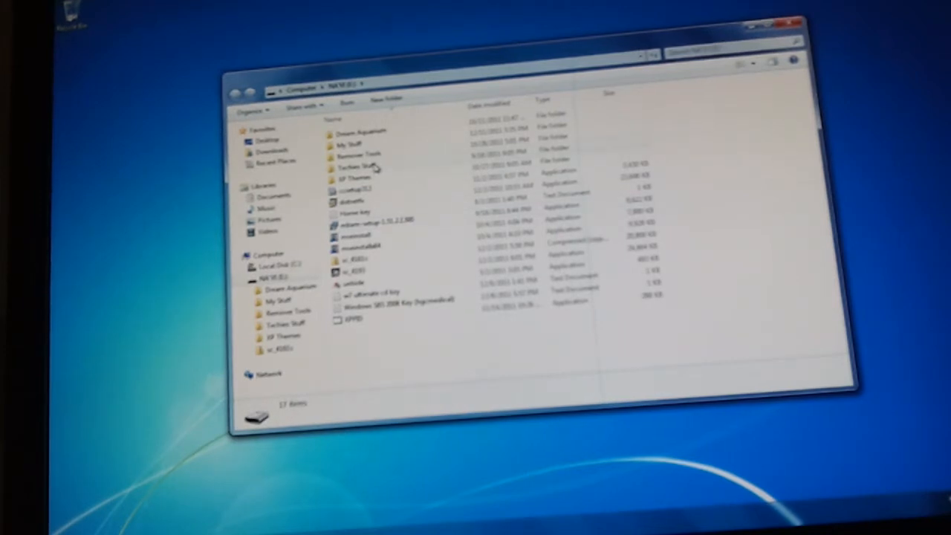
click(357, 166)
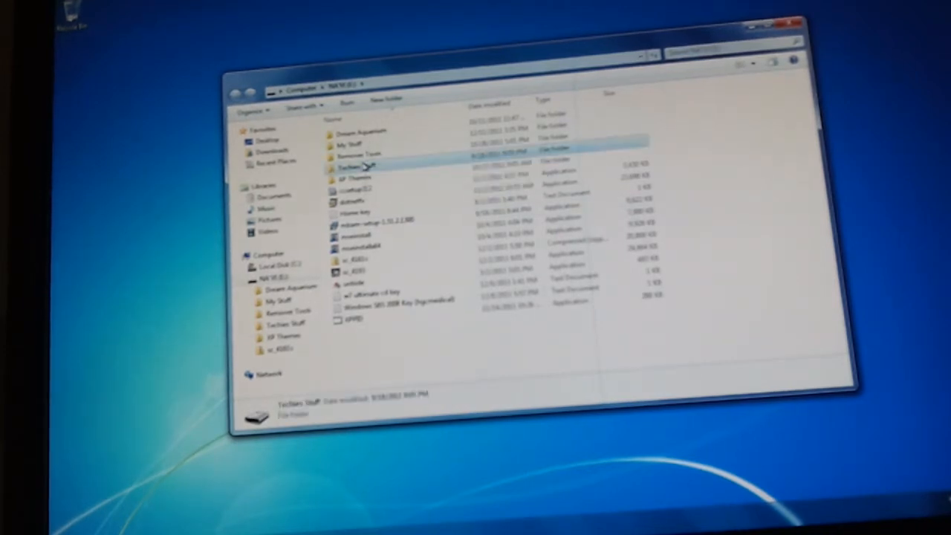
double_click(357, 167)
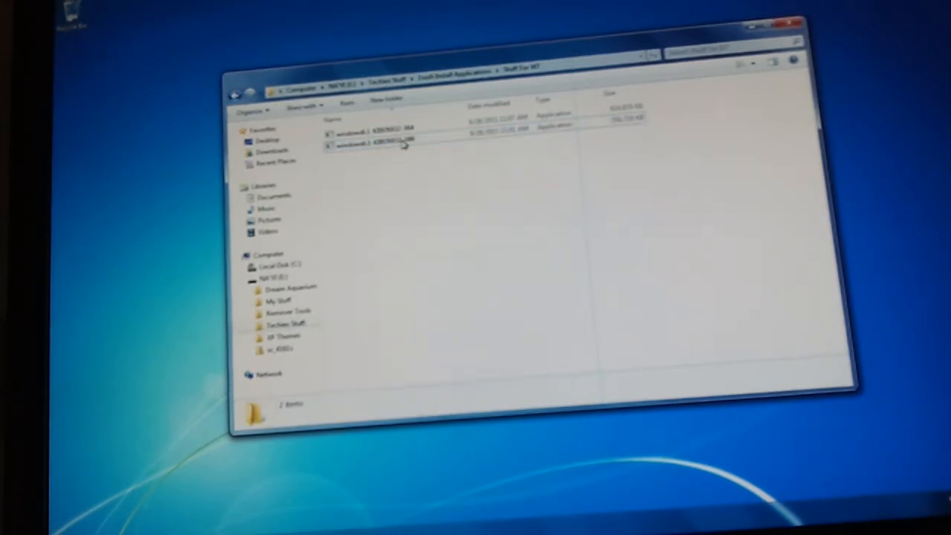
click(401, 145)
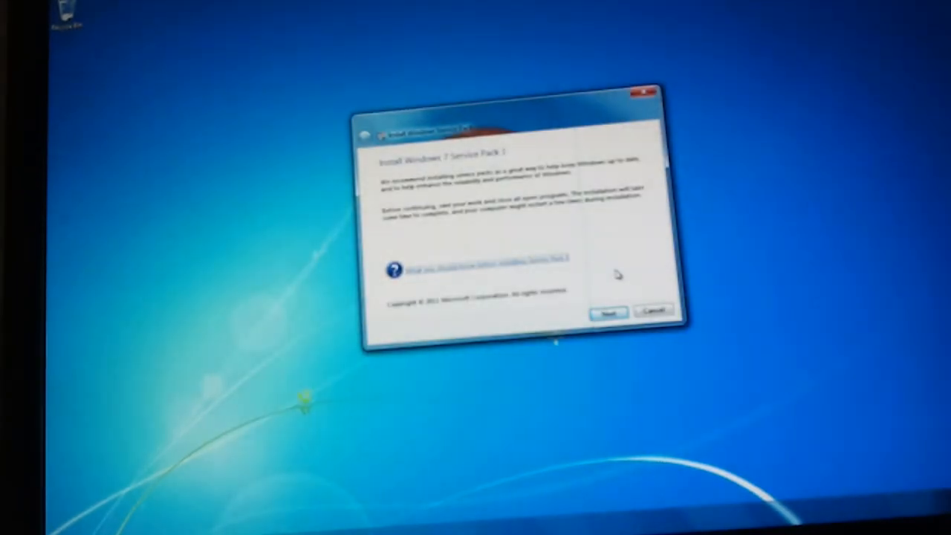
Go past the welcome page and click Install, keeping automatic restart checked.
click(607, 311)
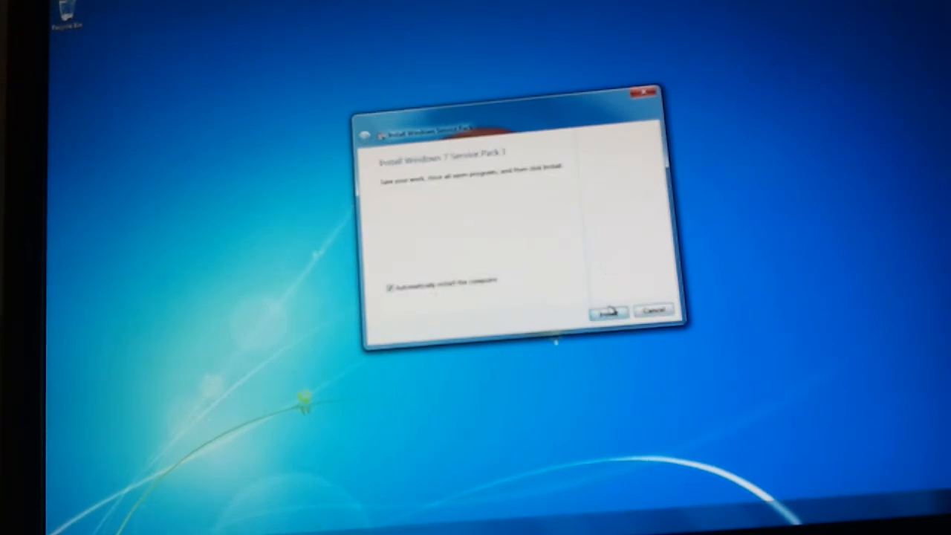
click(608, 311)
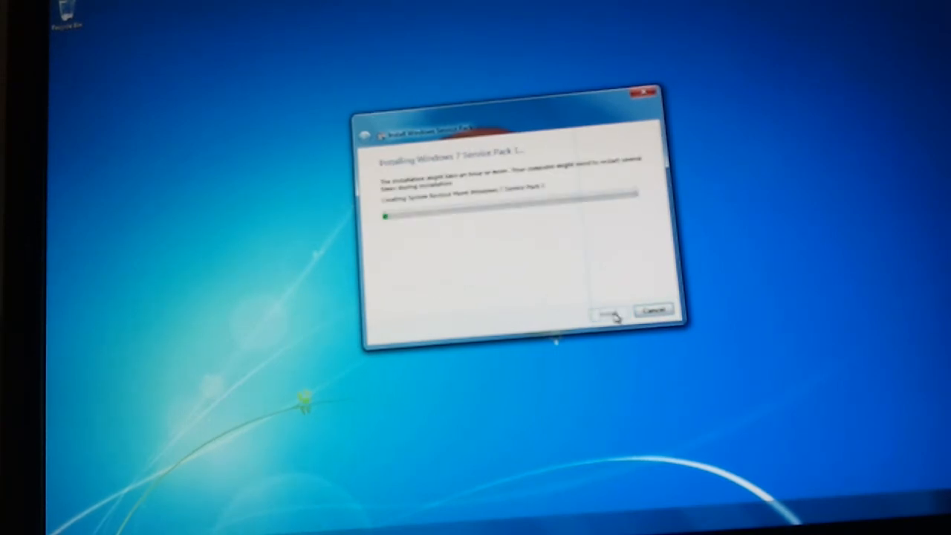